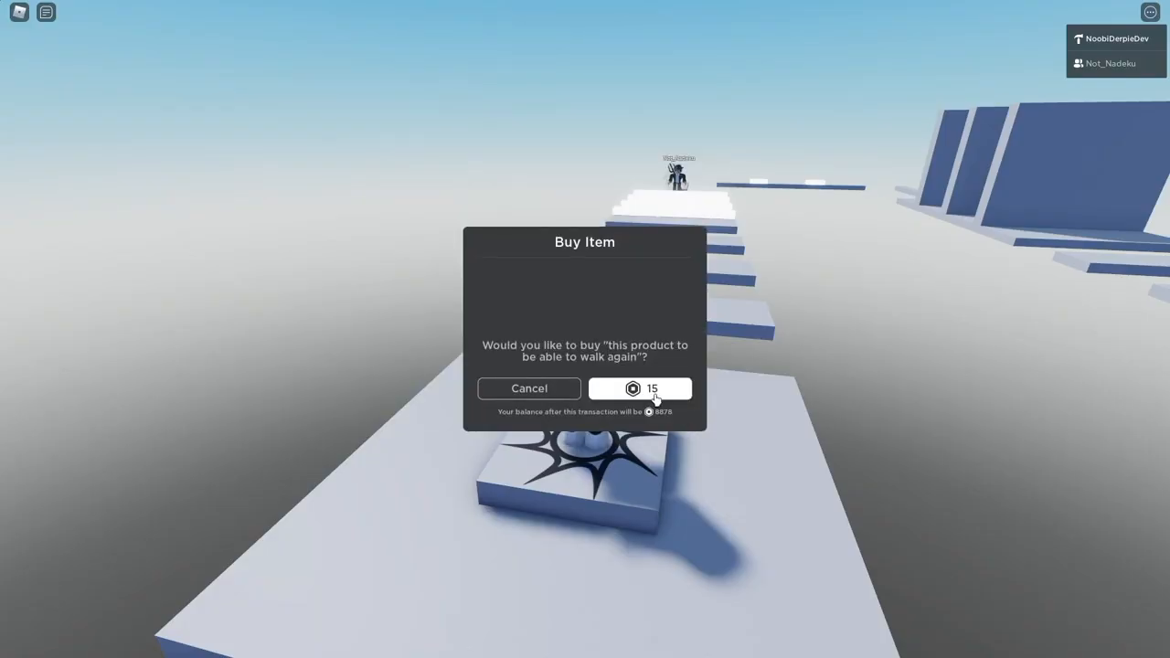
- Respond to the Buy Item prompt for the 'walk again' product
click(640, 387)
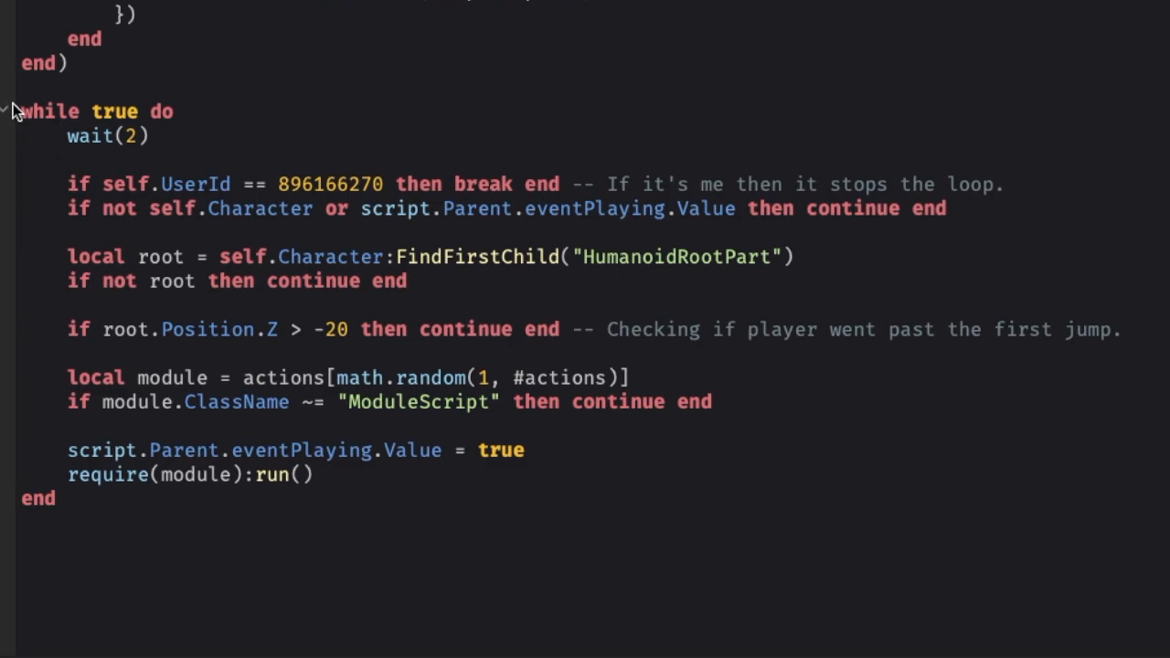
- View the client LocalScript and select the popup module under trollGui actions
click(236, 135)
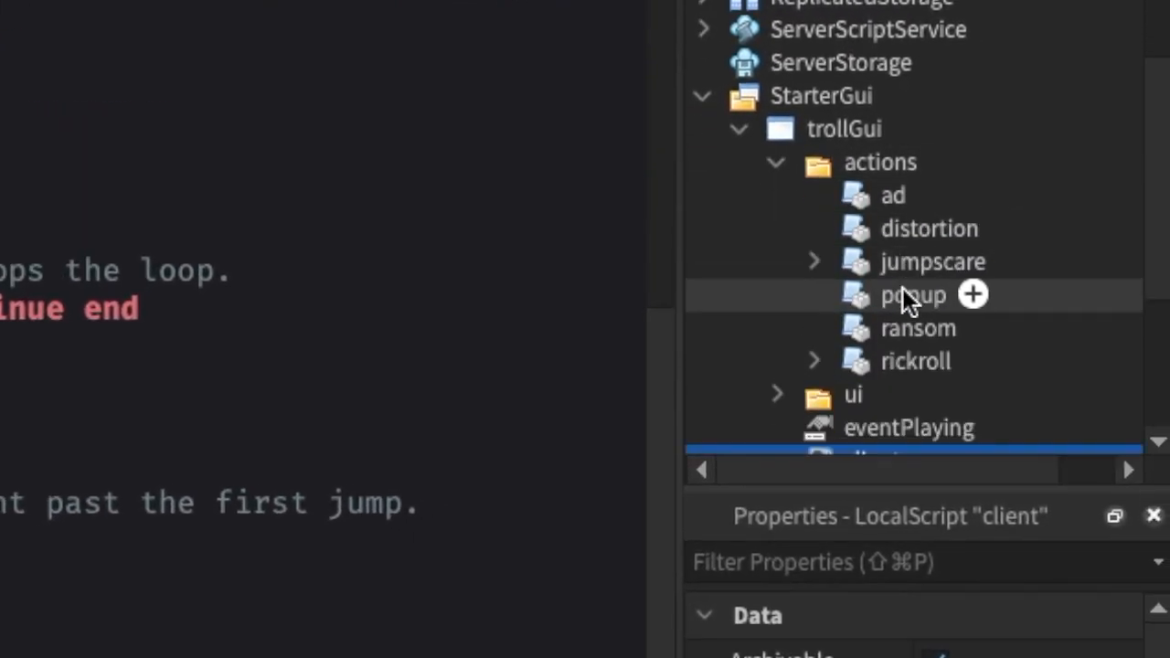
click(812, 261)
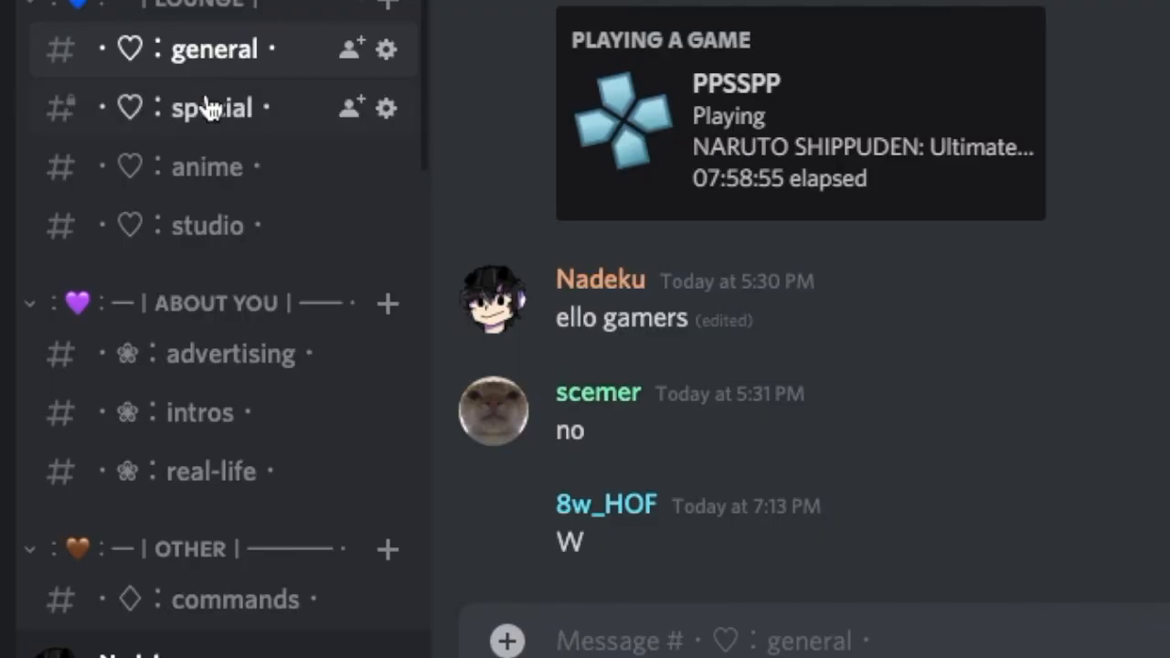
text(@revivep)
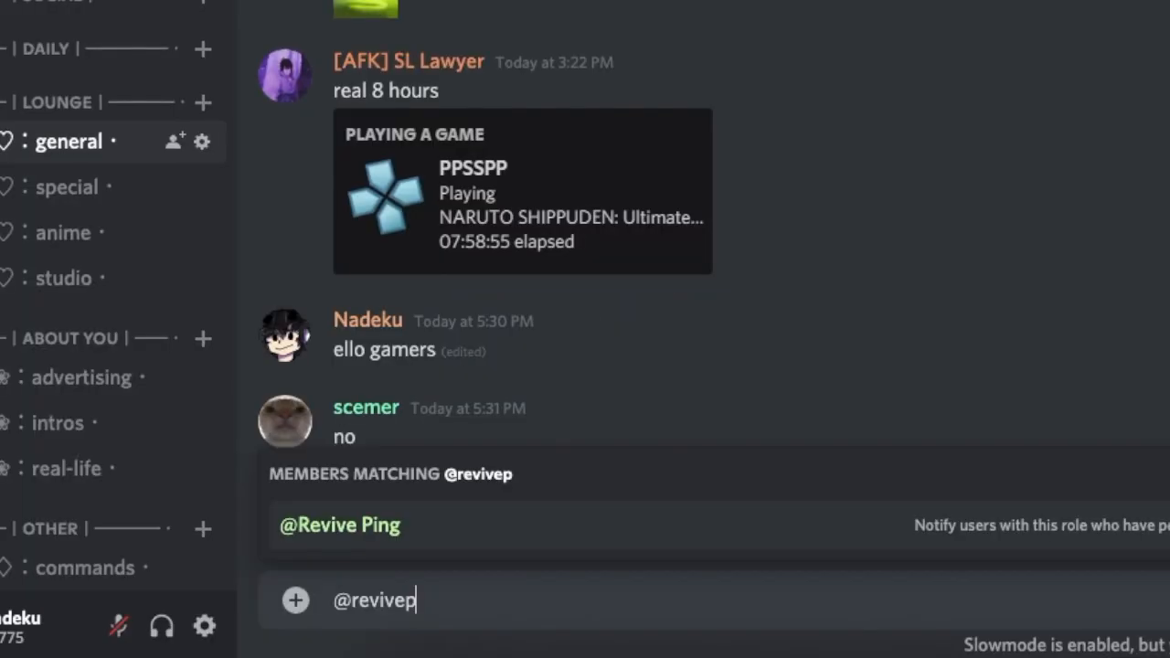
click(340, 524)
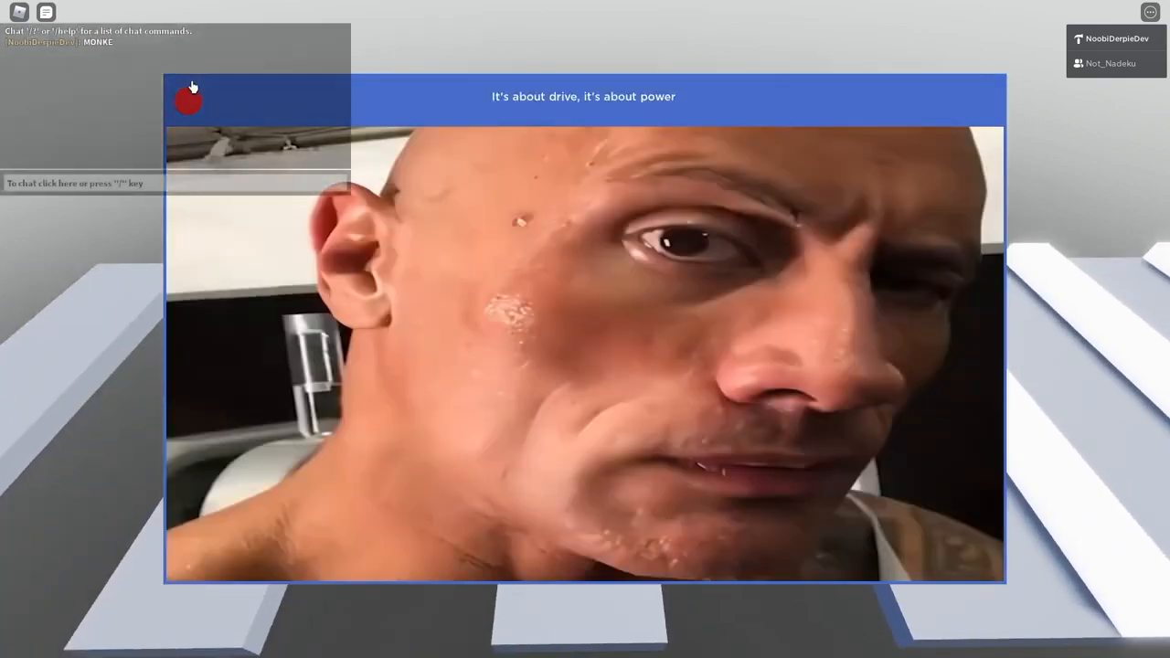
- Close the fake video ad window to resume the obby
click(188, 99)
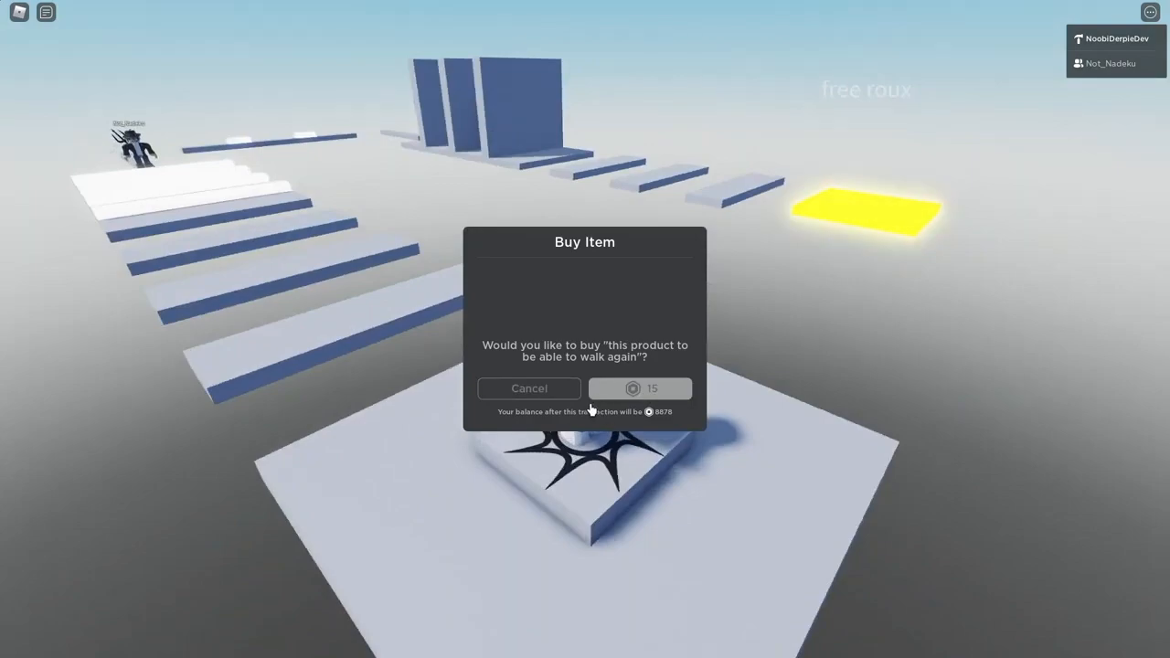
- Buy the walk-again product for 15 Robux and confirm the success message
click(640, 388)
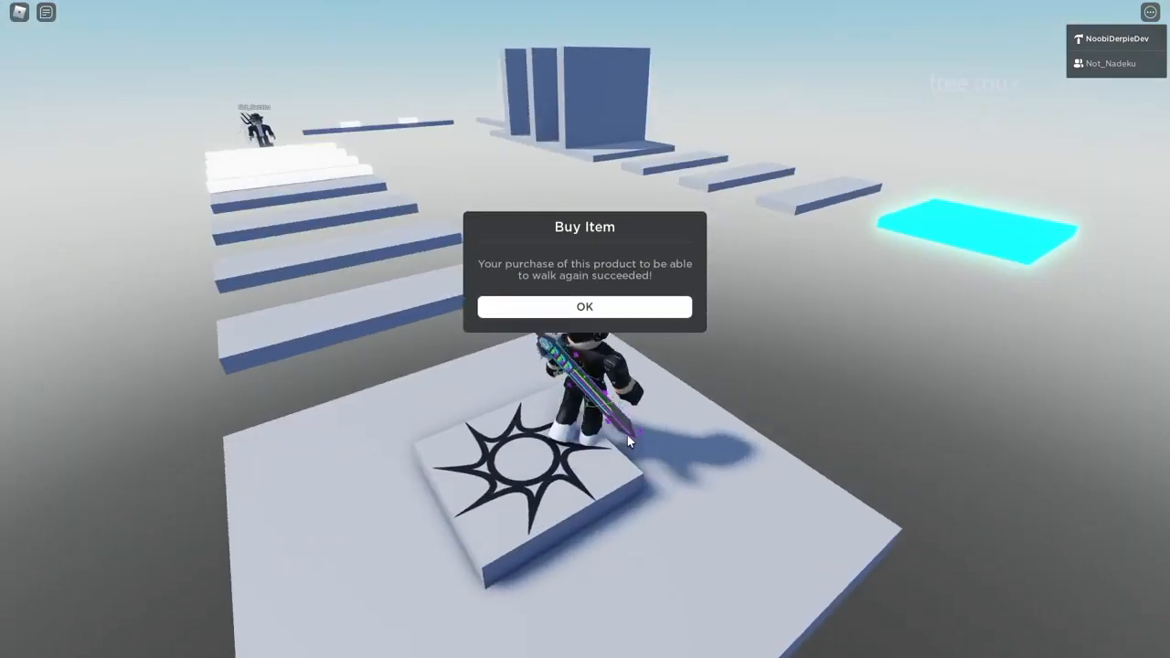
click(585, 307)
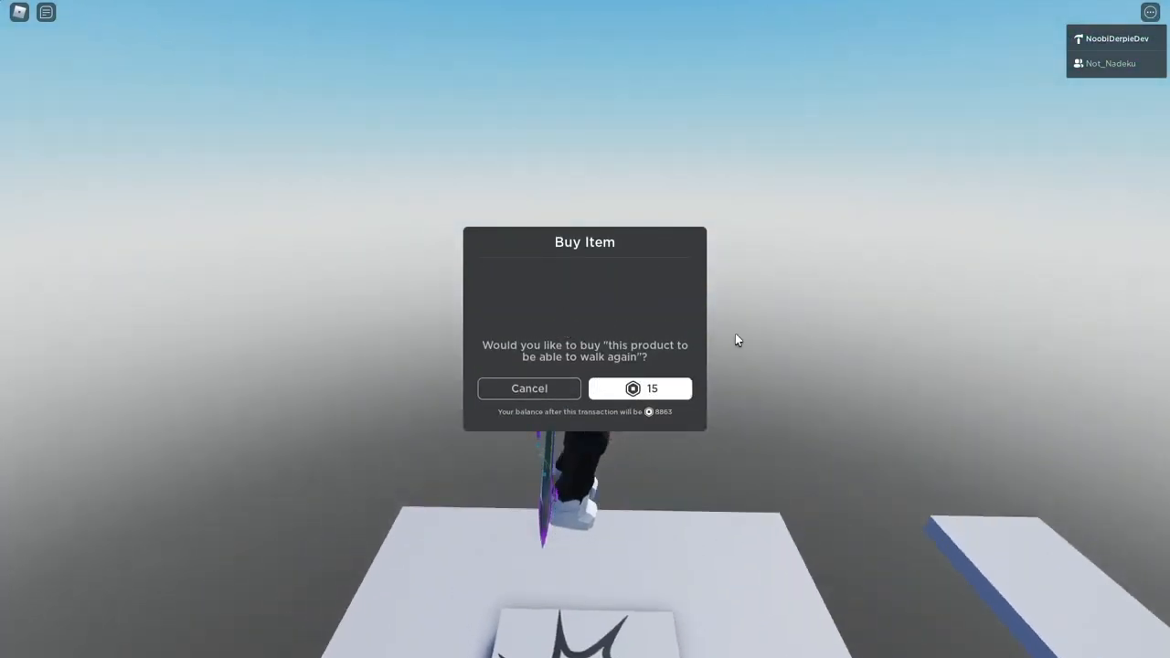
- Dismiss three repeated walk-again Buy Item prompts to keep moving
click(640, 387)
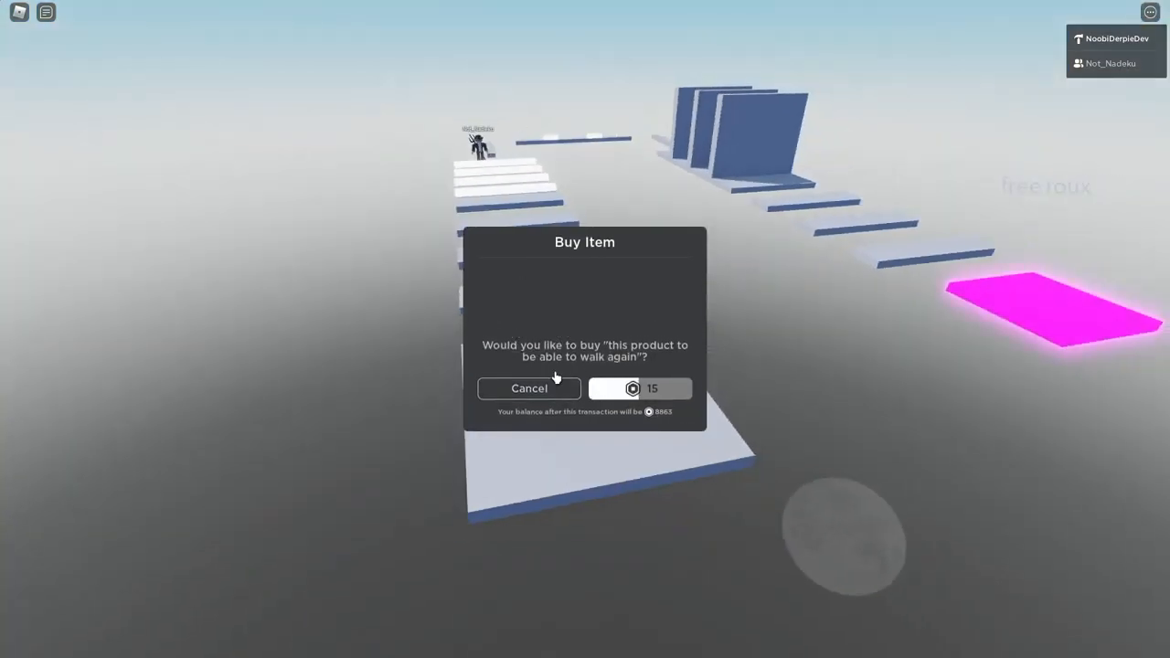
click(639, 388)
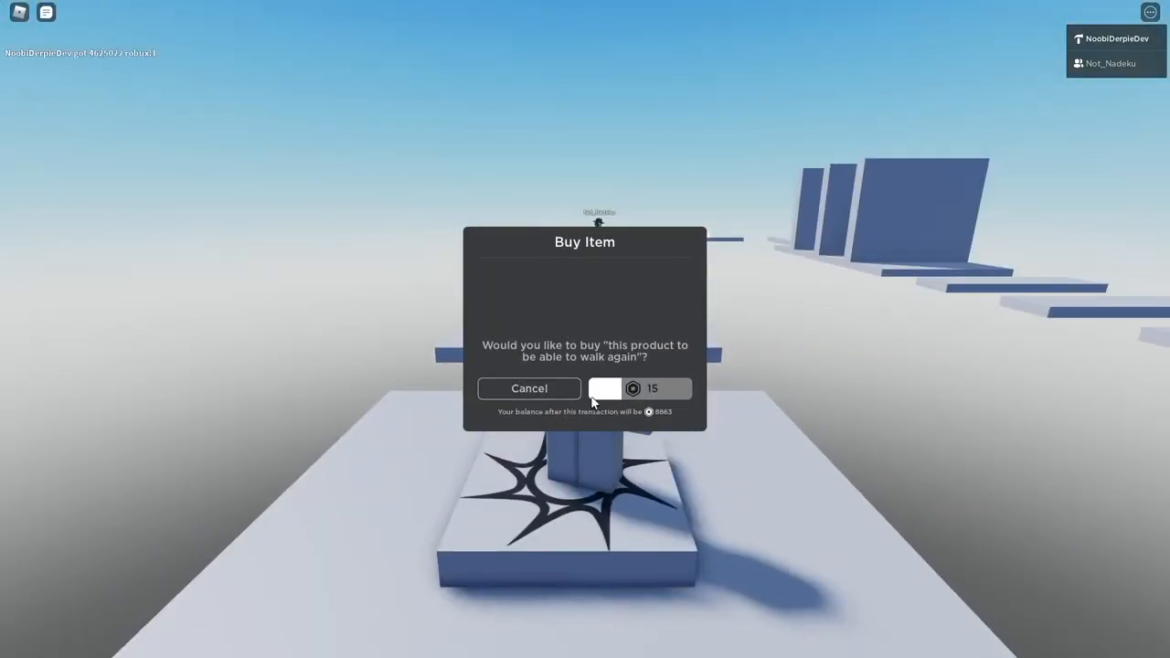
click(640, 388)
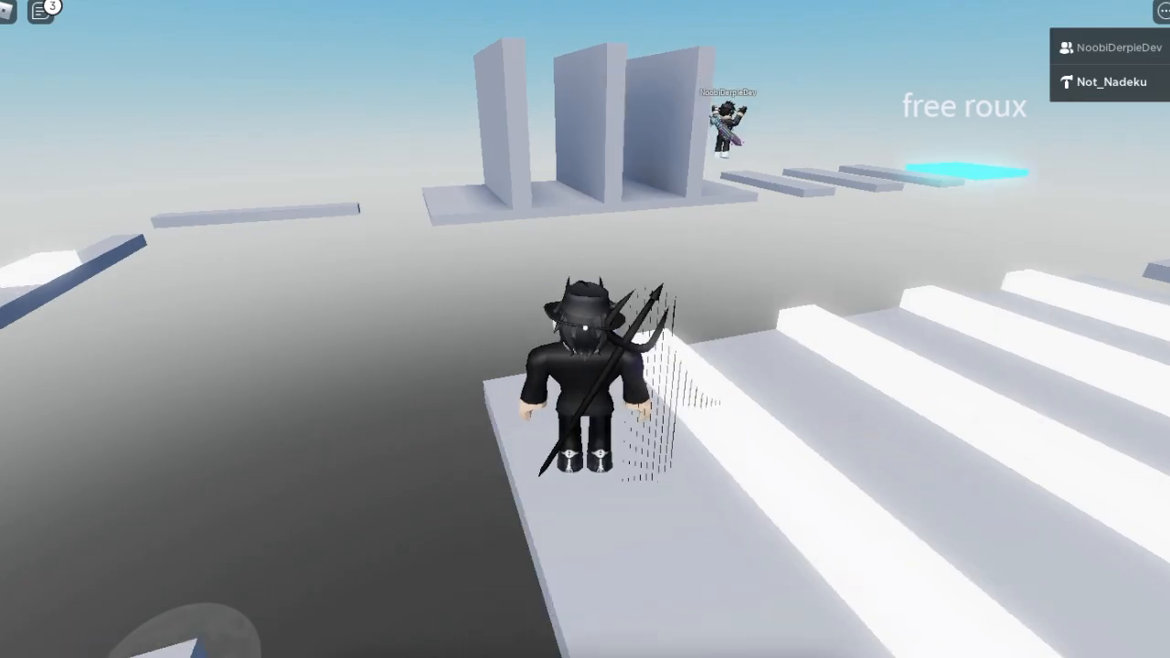